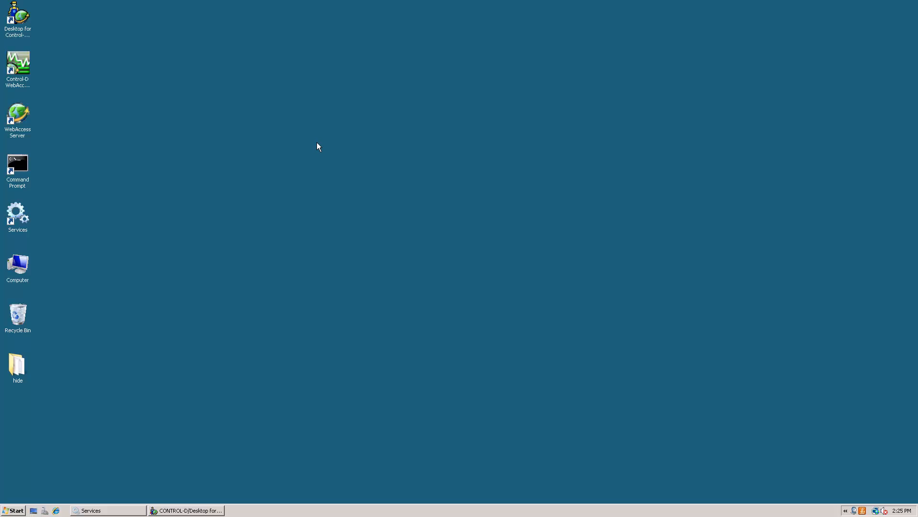
pyautogui.moveTo(201, 480)
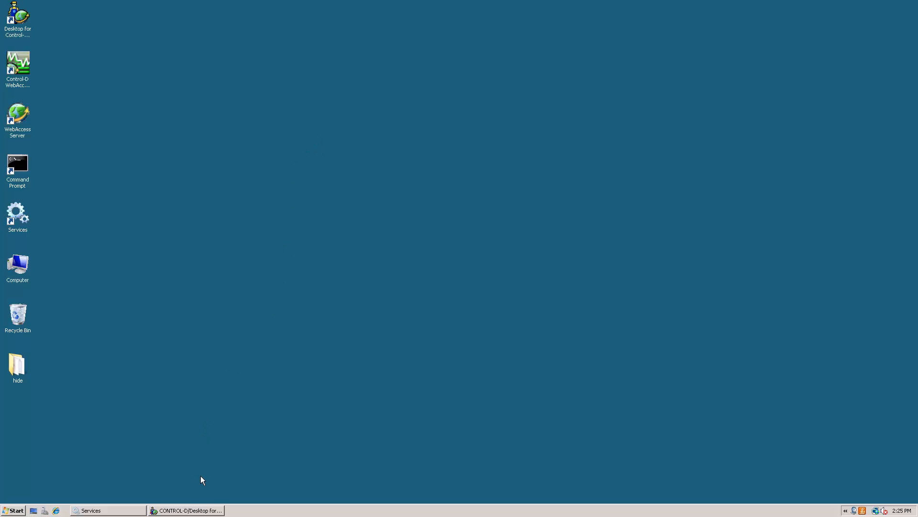
# Restore the CONTROL-D/Desktop for WebAccess window showing the CONTROL-D/MF Repositories list
pyautogui.click(186, 511)
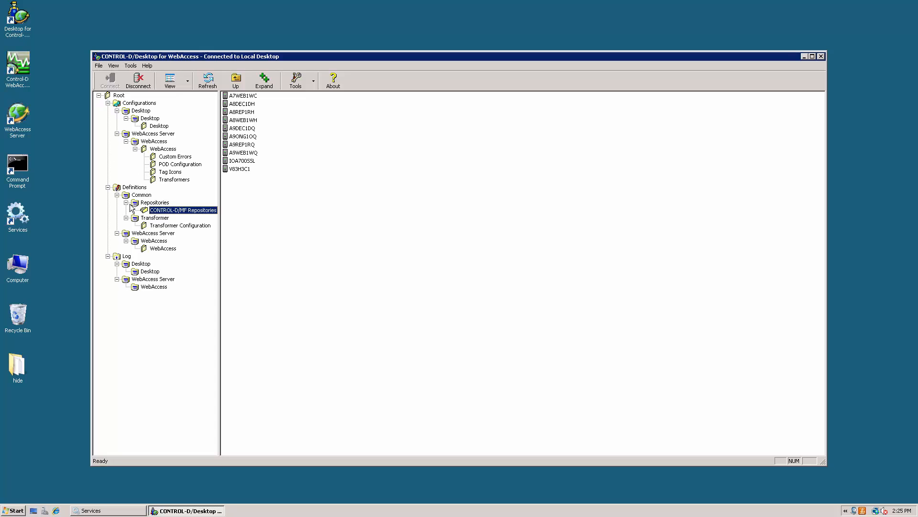
pyautogui.moveTo(194, 216)
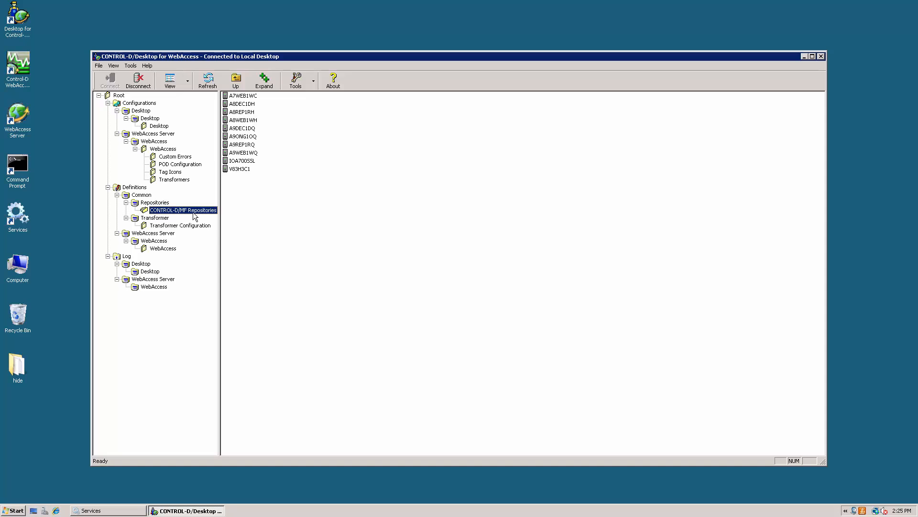
pyautogui.moveTo(196, 216)
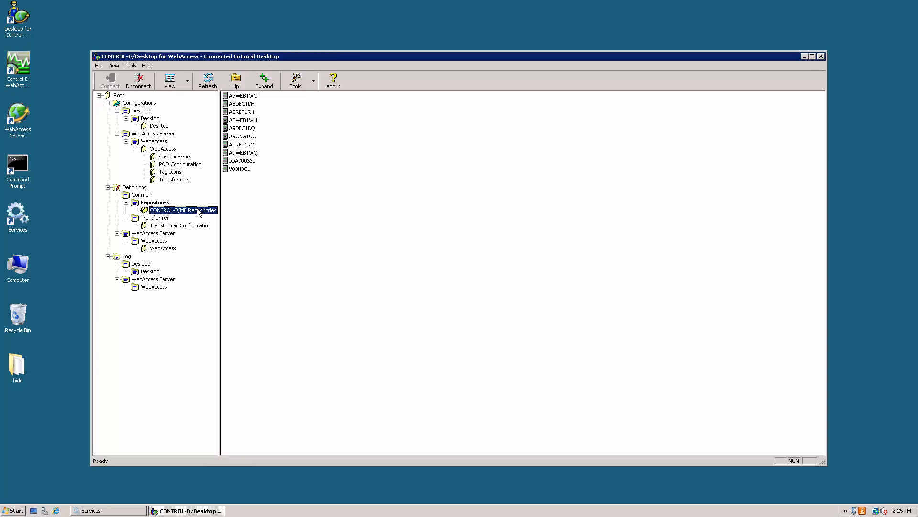
# Open repository A8DEC1DH, enable SSL/TLS and set security level 3
pyautogui.click(241, 103)
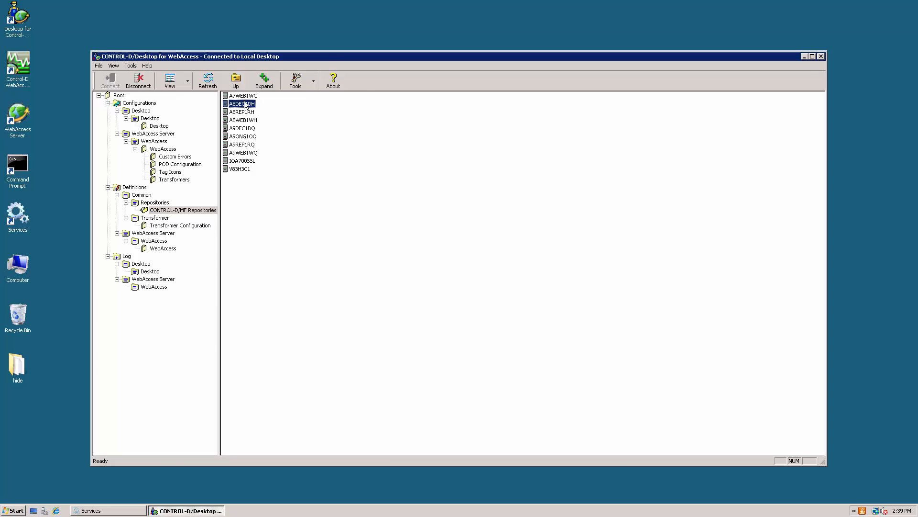
pyautogui.doubleClick(240, 104)
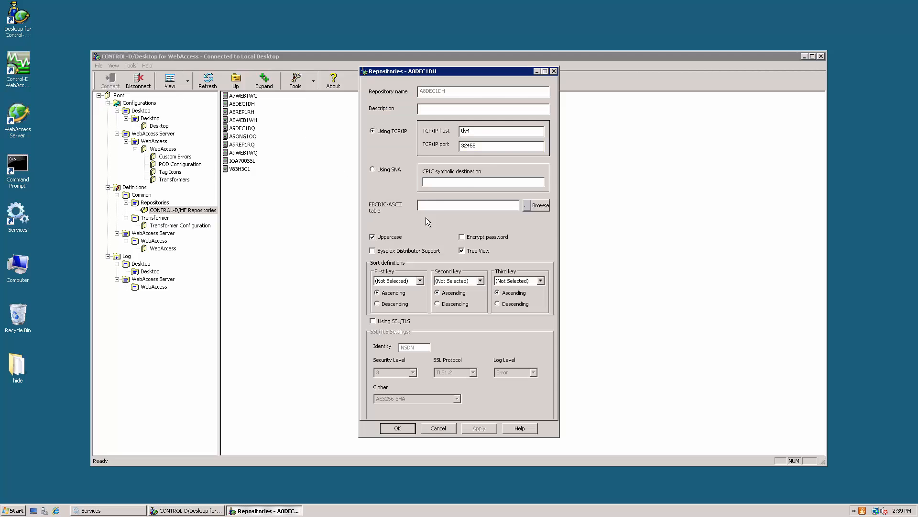
pyautogui.moveTo(441, 144)
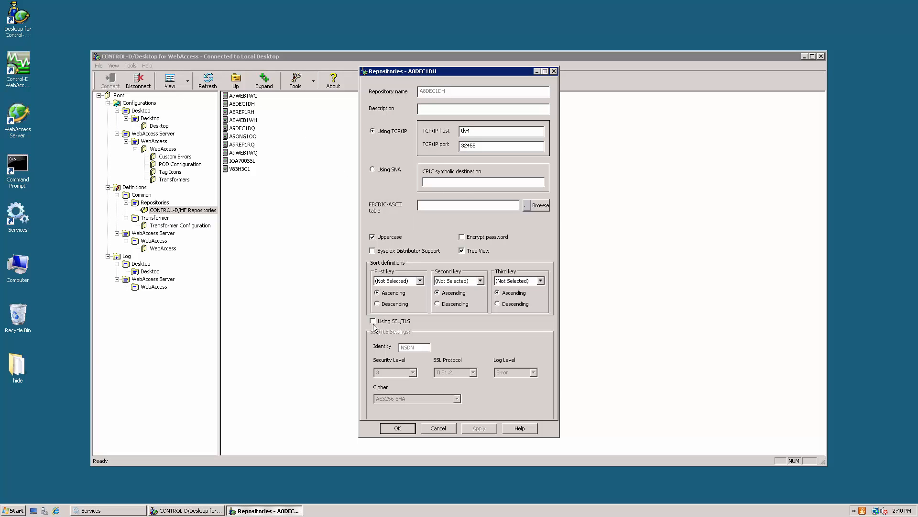
pyautogui.click(373, 320)
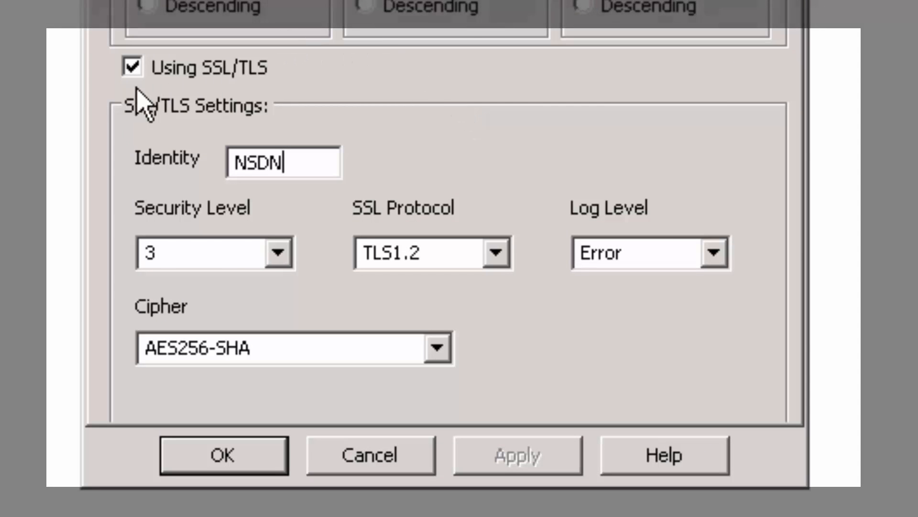
pyautogui.moveTo(215, 299)
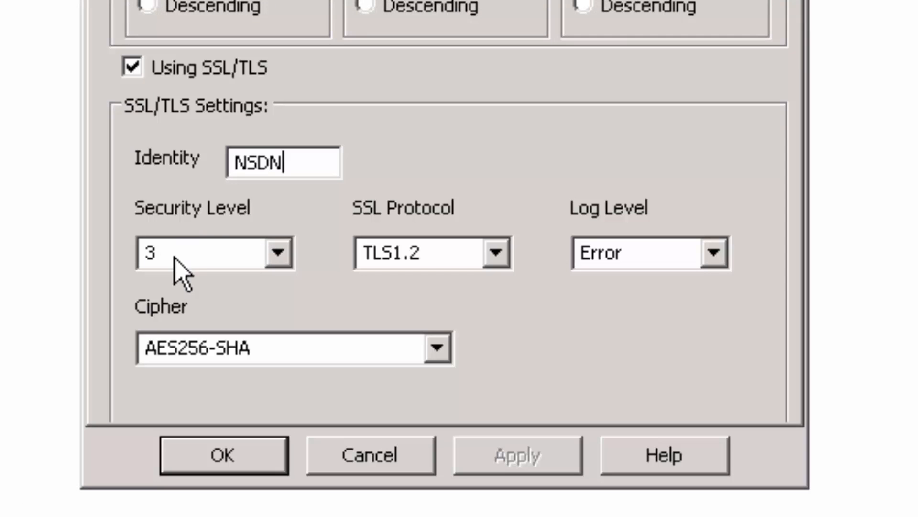
pyautogui.click(277, 252)
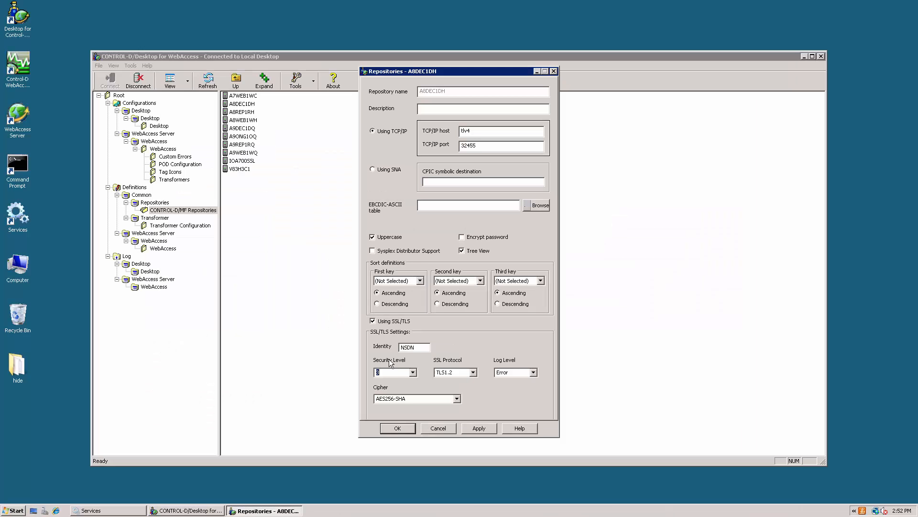
pyautogui.moveTo(391, 351)
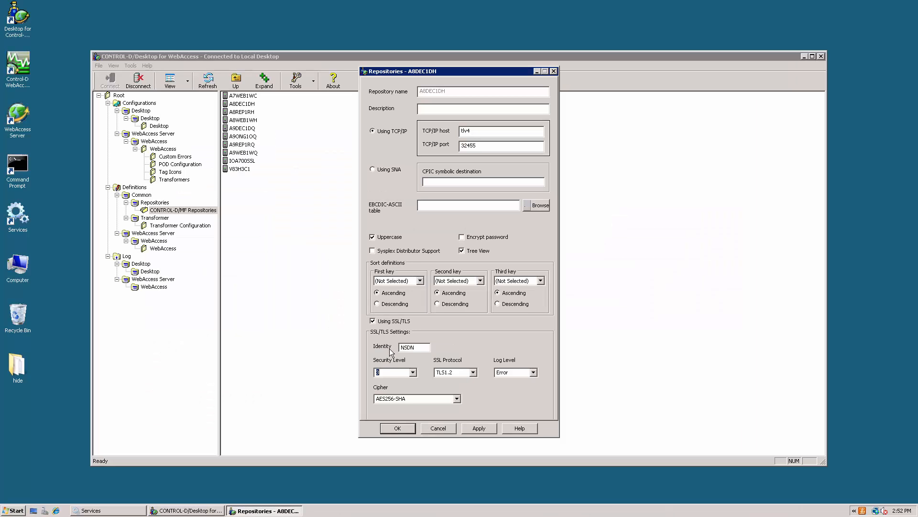
pyautogui.moveTo(393, 359)
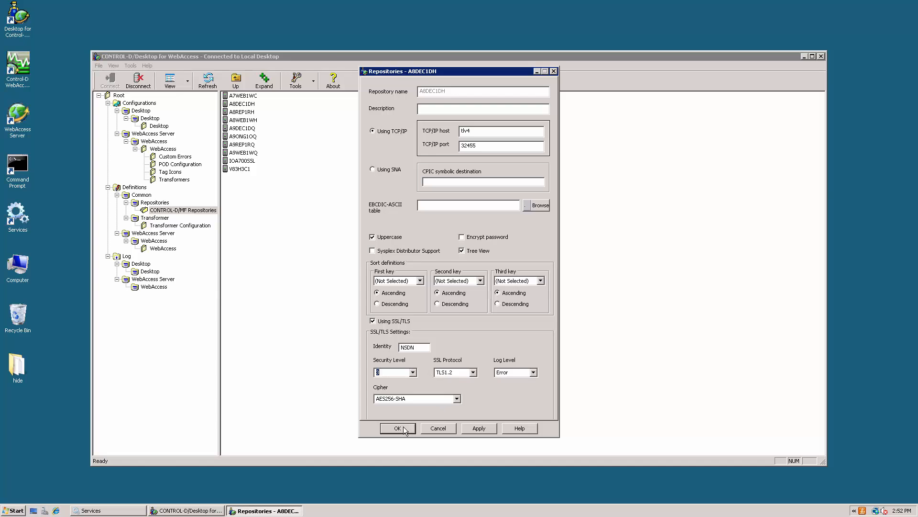
# Save A8DEC1DH's SSL settings and show WebAccess Server > WebAccess configuration items
pyautogui.click(397, 427)
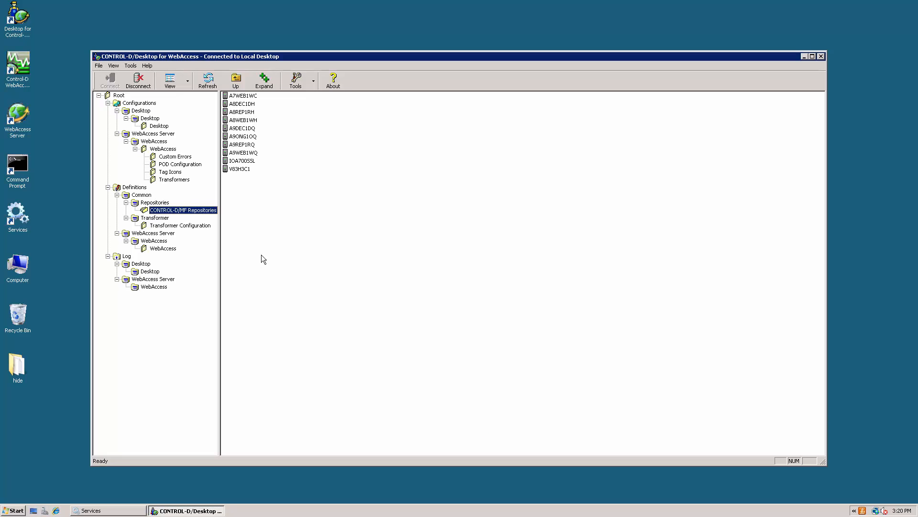
pyautogui.moveTo(264, 258)
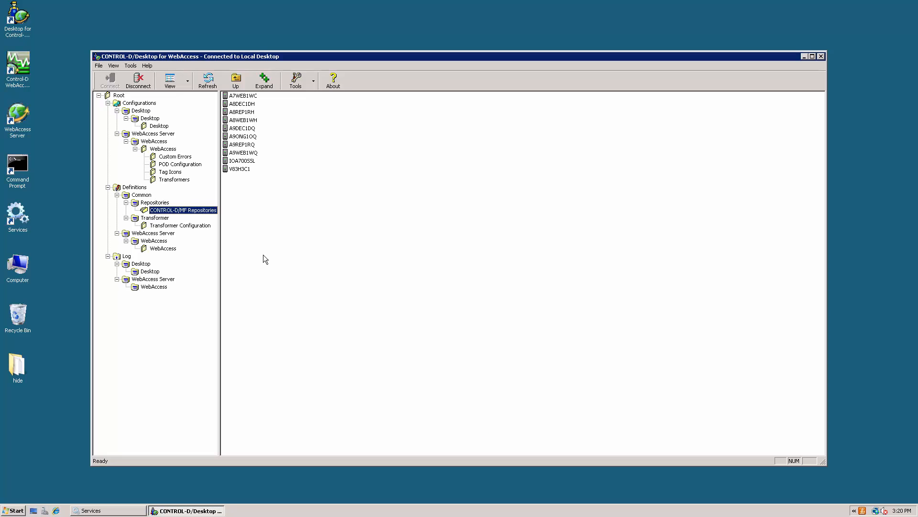
pyautogui.click(812, 57)
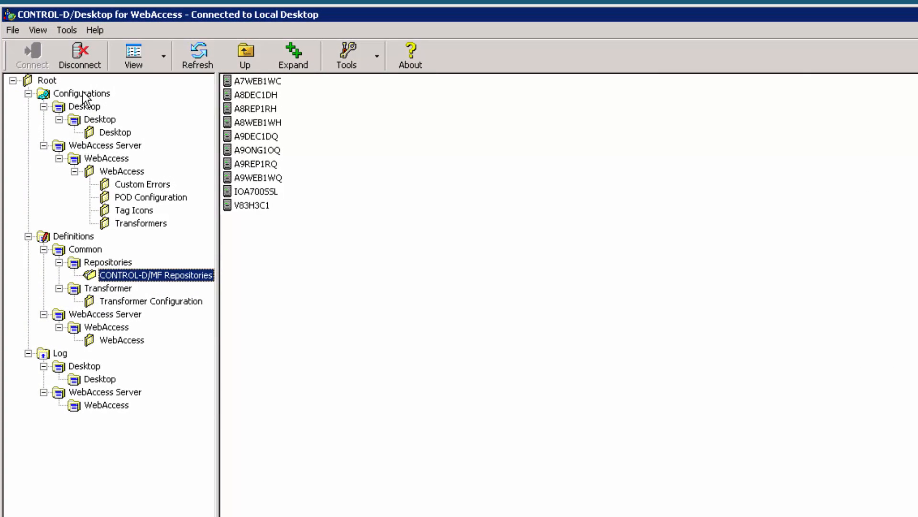
pyautogui.click(105, 144)
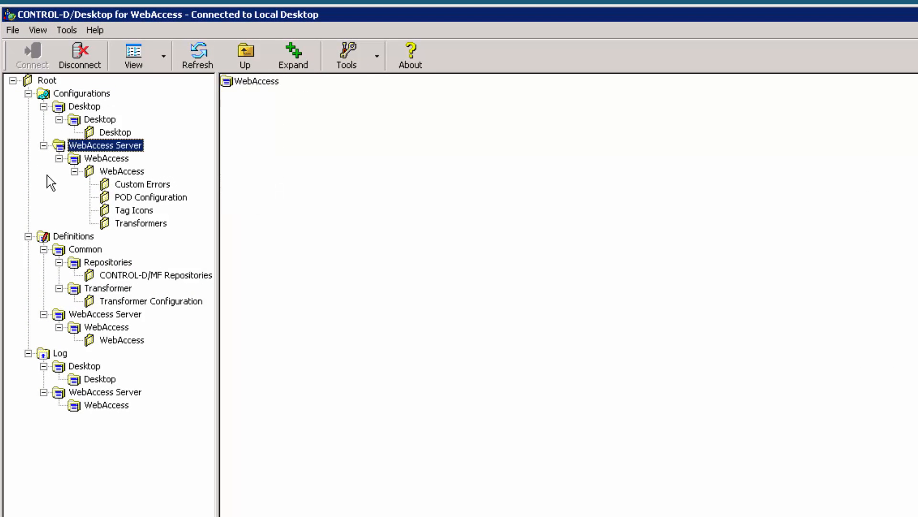
pyautogui.click(121, 171)
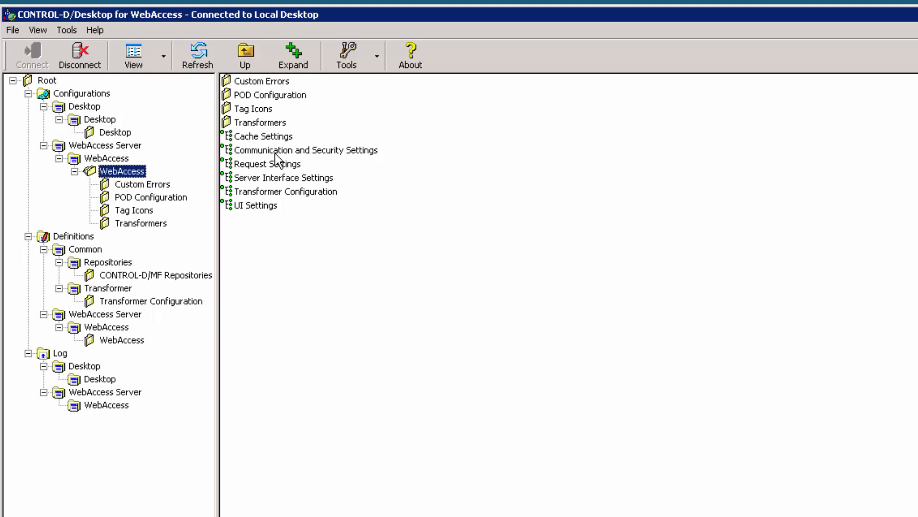
# Open Communication and Security Settings and show the Advanced tab's Using SSL/TLS choices
pyautogui.doubleClick(305, 150)
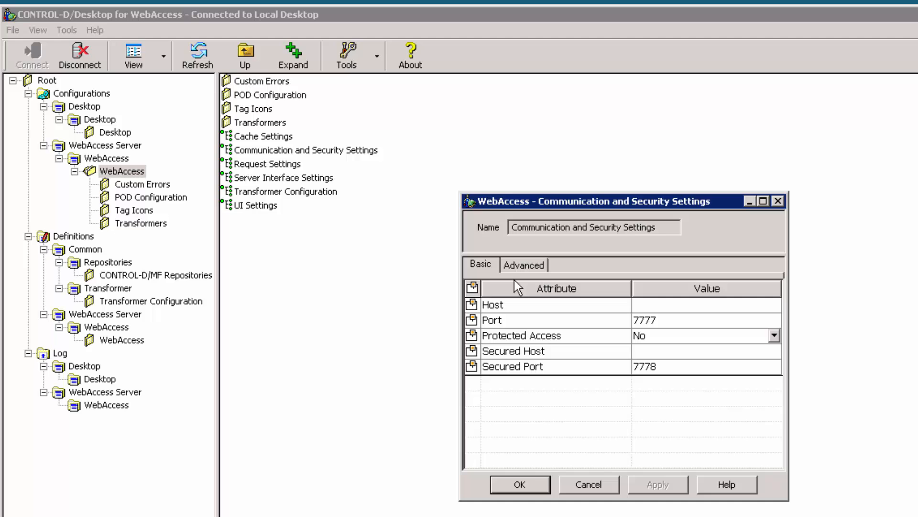
pyautogui.click(523, 264)
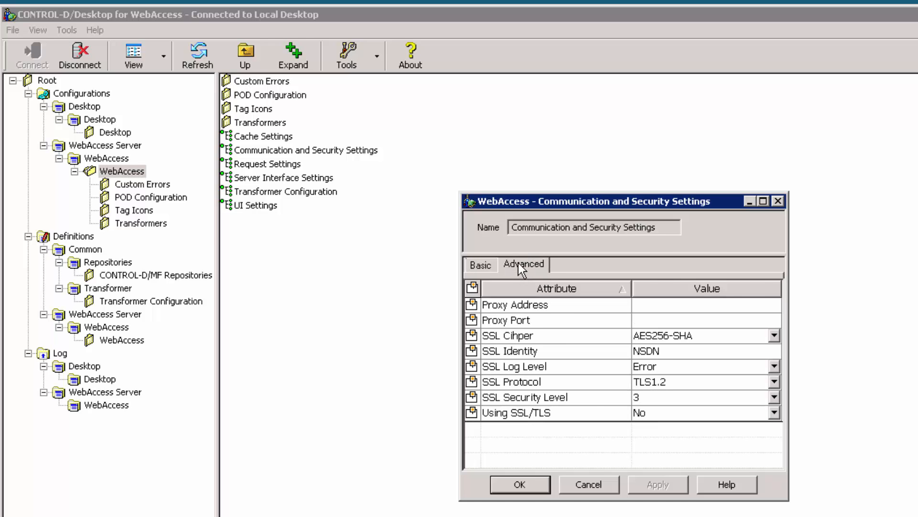
pyautogui.moveTo(778, 422)
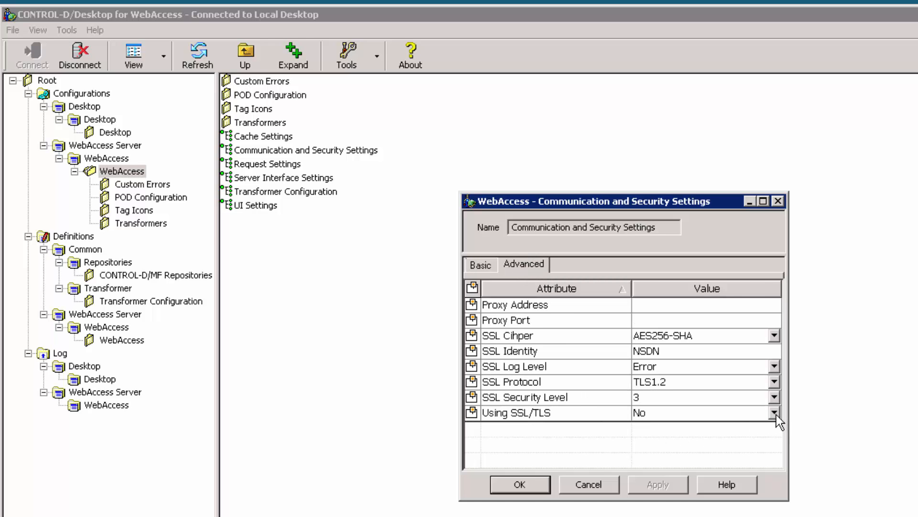
pyautogui.click(774, 412)
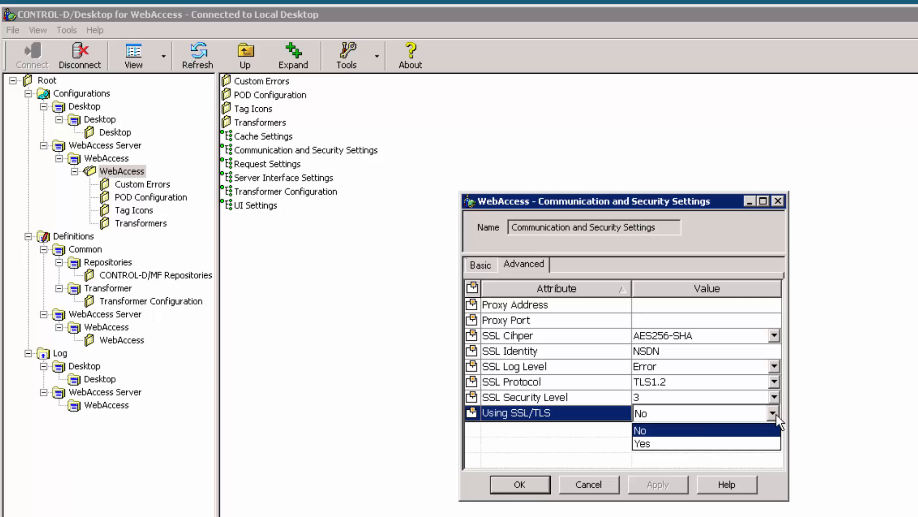
pyautogui.moveTo(781, 421)
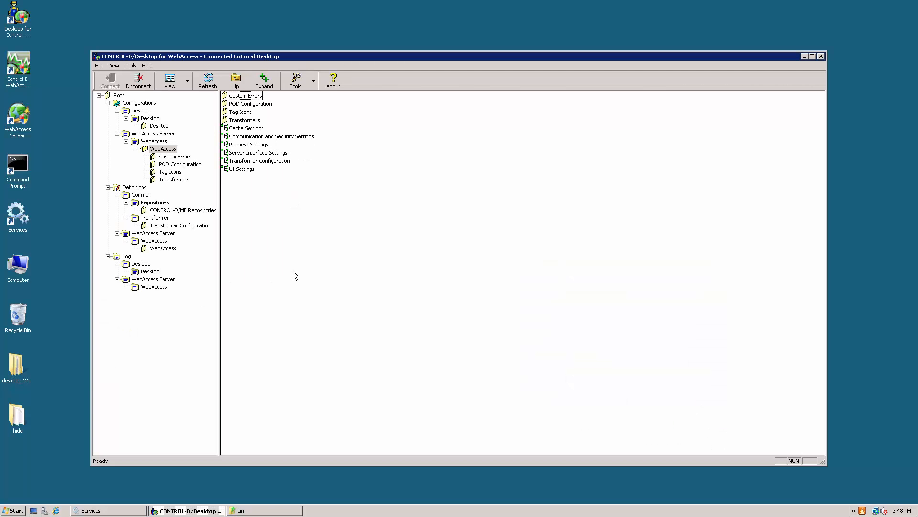
pyautogui.moveTo(297, 270)
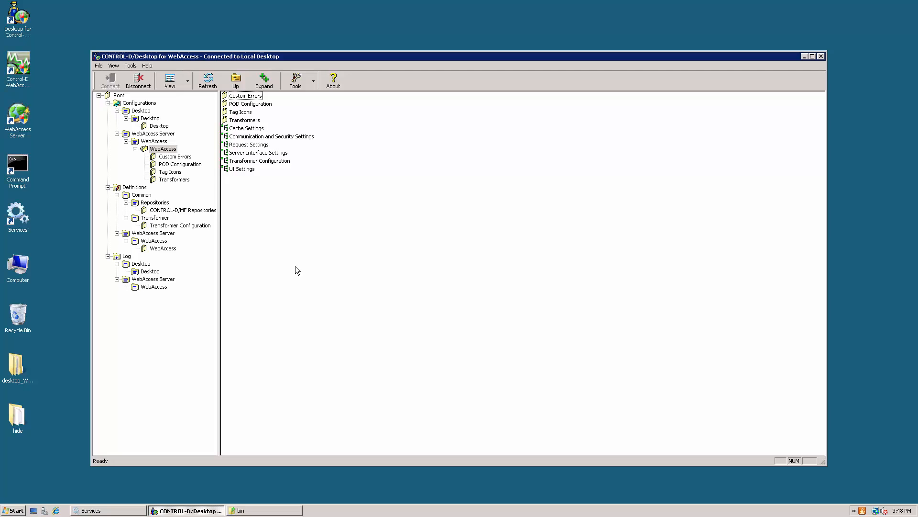
pyautogui.moveTo(301, 273)
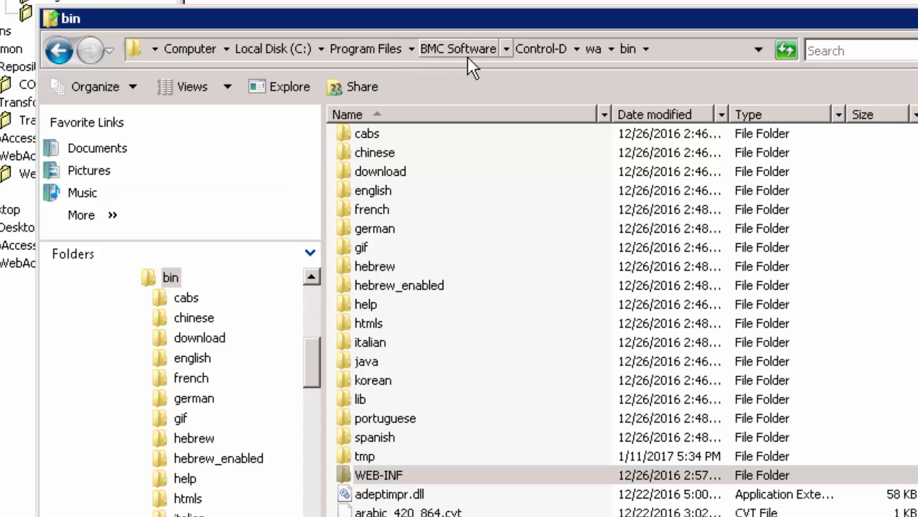
pyautogui.moveTo(594, 58)
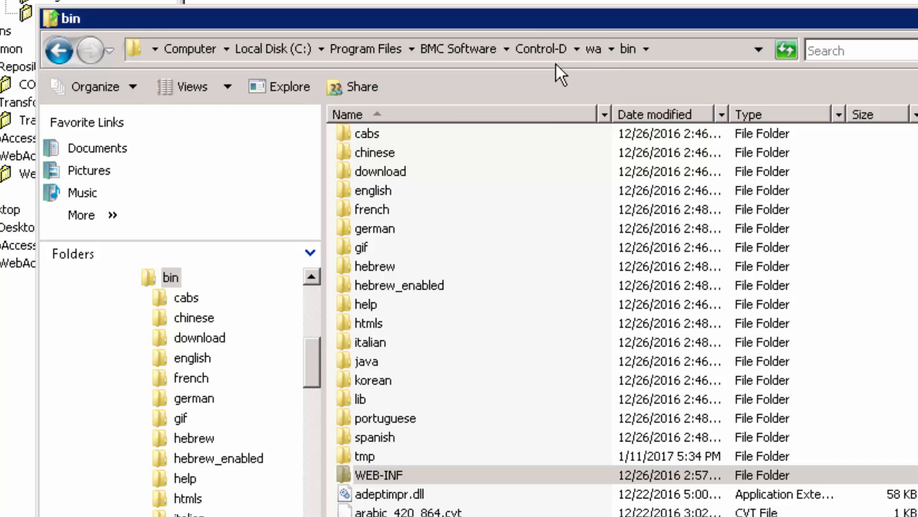
pyautogui.moveTo(403, 485)
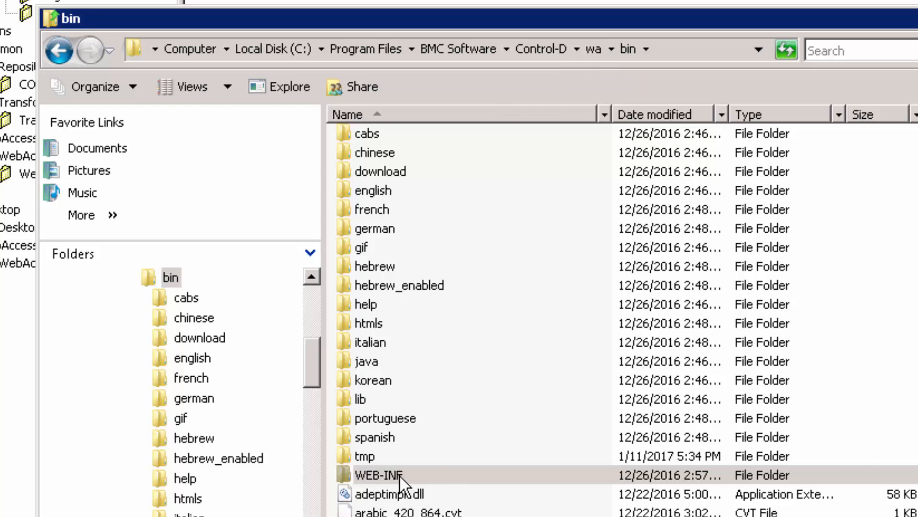
# Open web.xml in a text editor and change BMC_CTD_WA_USING_SSL to True
pyautogui.rightClick(441, 182)
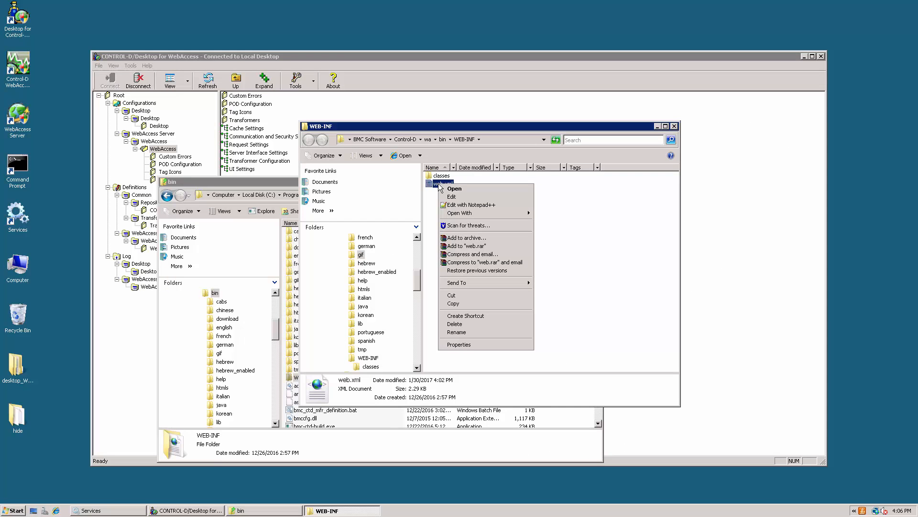
pyautogui.moveTo(460, 204)
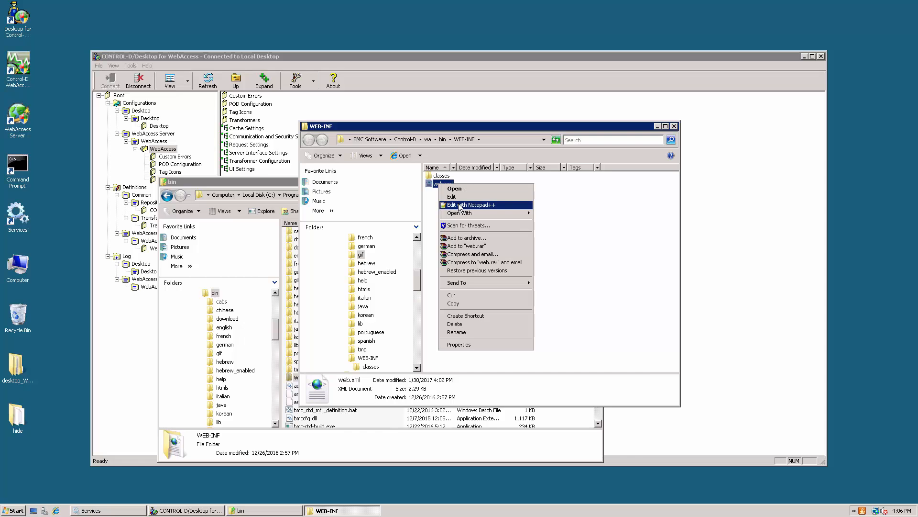
pyautogui.click(470, 204)
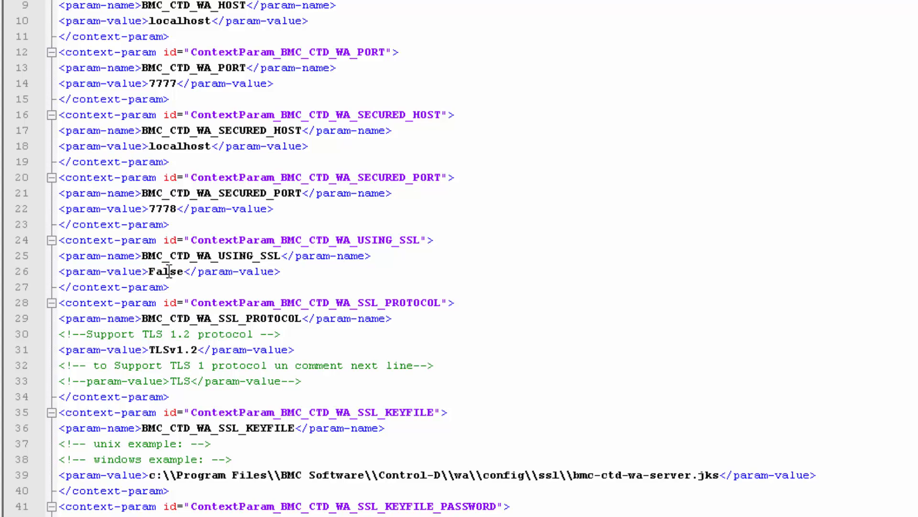
pyautogui.write('True')
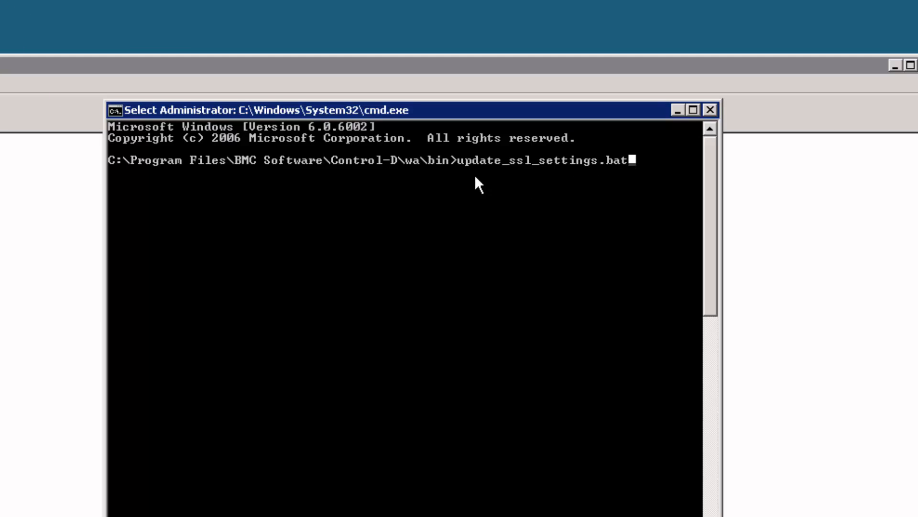
pyautogui.moveTo(664, 165)
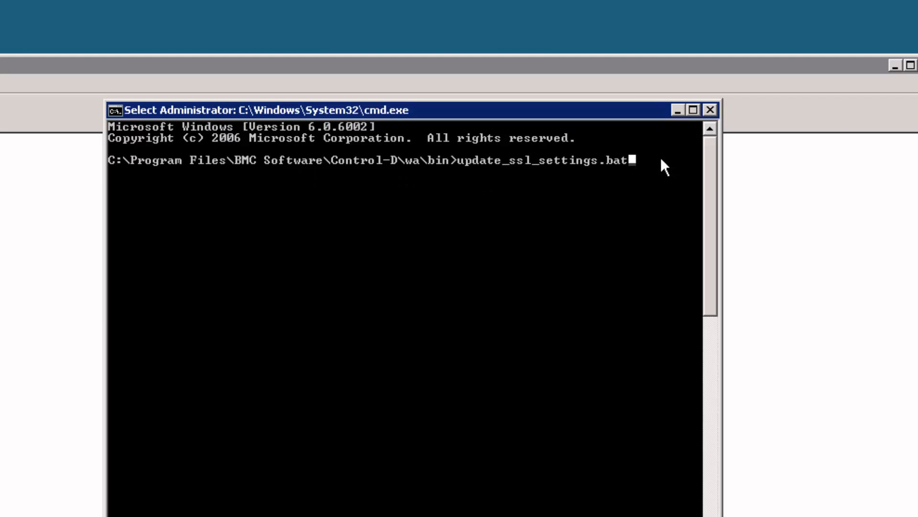
pyautogui.moveTo(639, 166)
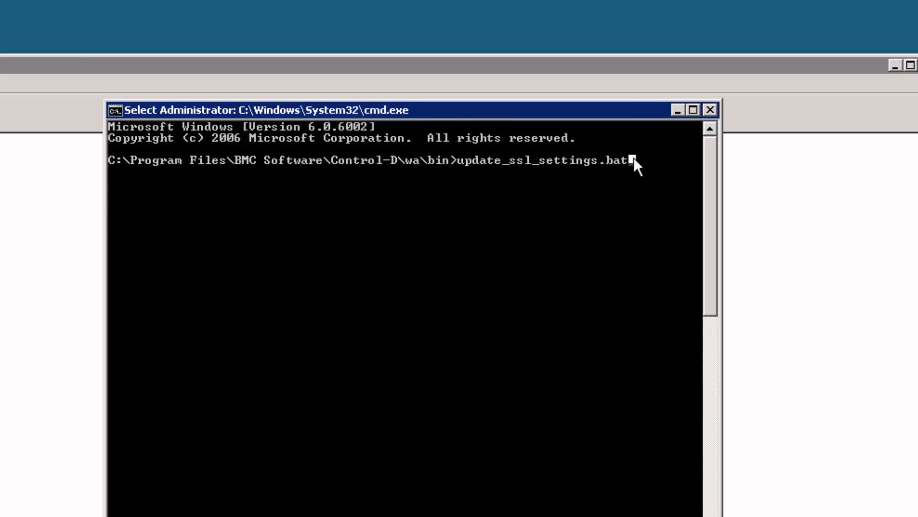
# Run update_ssl_settings.bat in the wa\bin command prompt
pyautogui.press('enter')
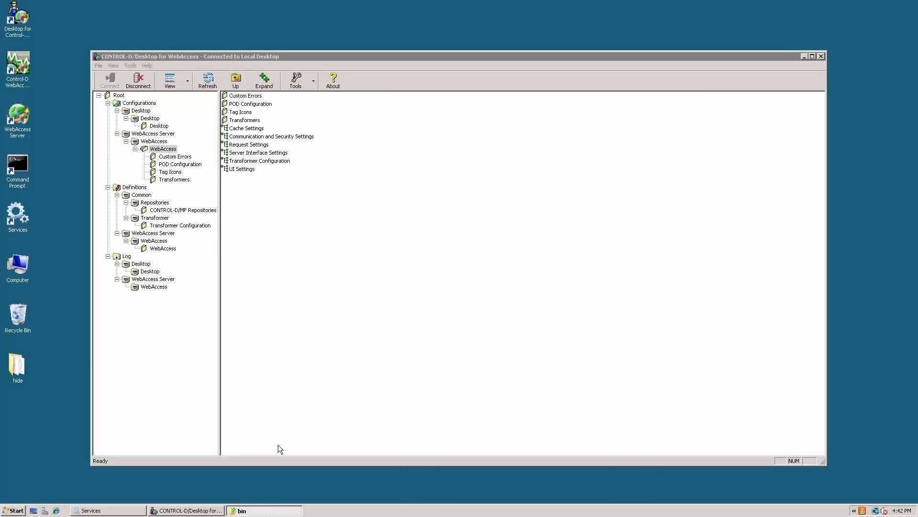
# Launch startup.bat from C:\tomcat7\bin to start Tomcat
pyautogui.click(263, 511)
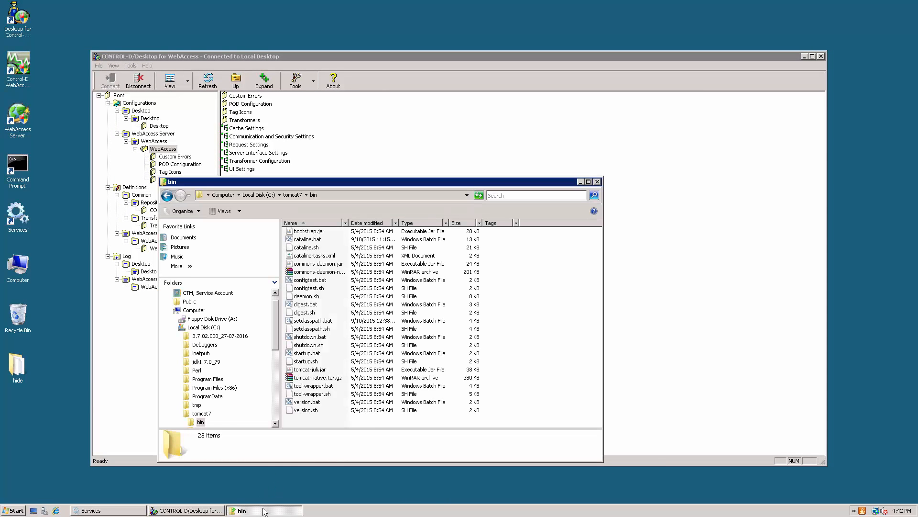
pyautogui.click(307, 353)
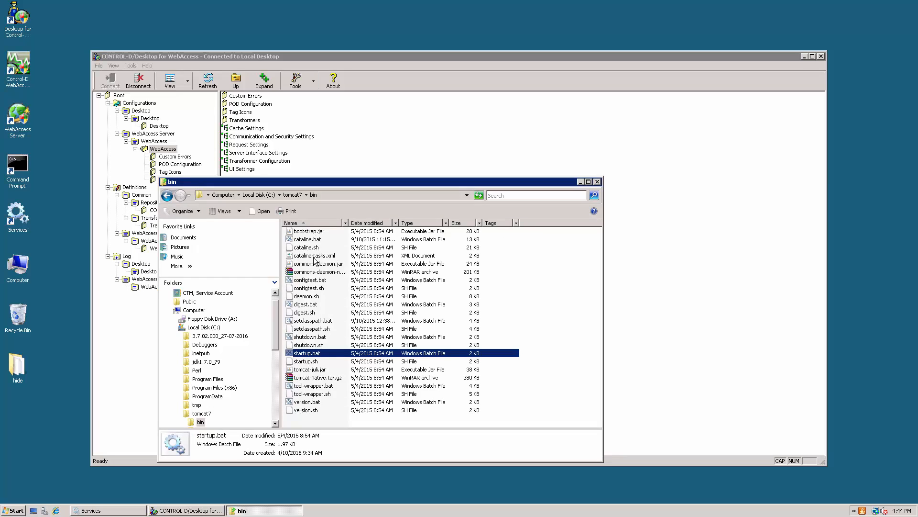
pyautogui.doubleClick(307, 352)
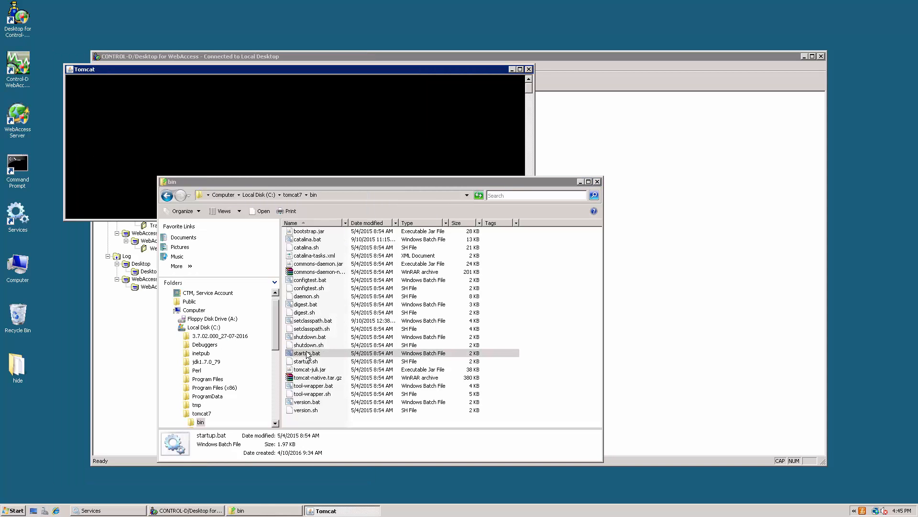
pyautogui.doubleClick(307, 352)
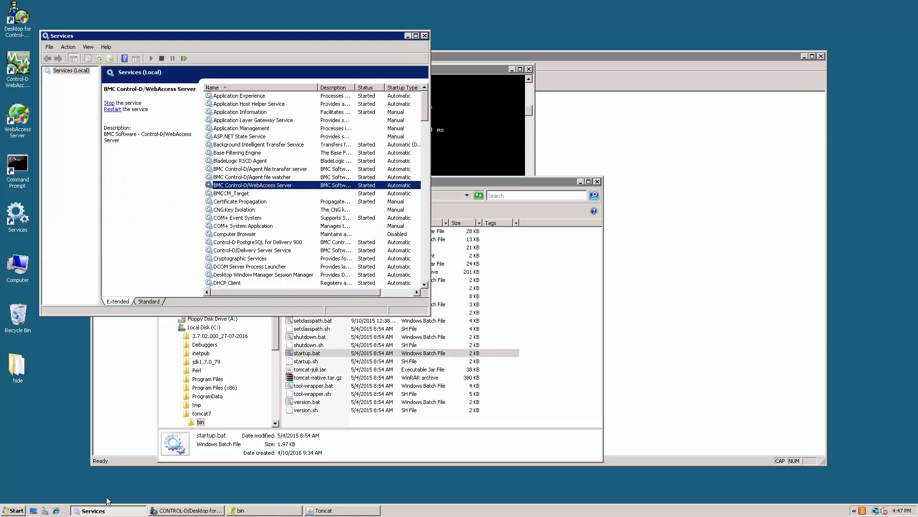
pyautogui.moveTo(232, 193)
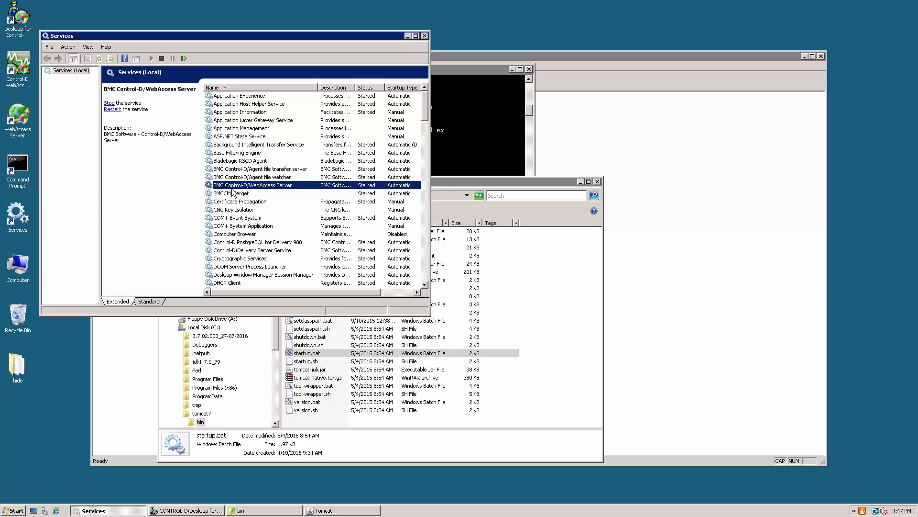
pyautogui.moveTo(264, 192)
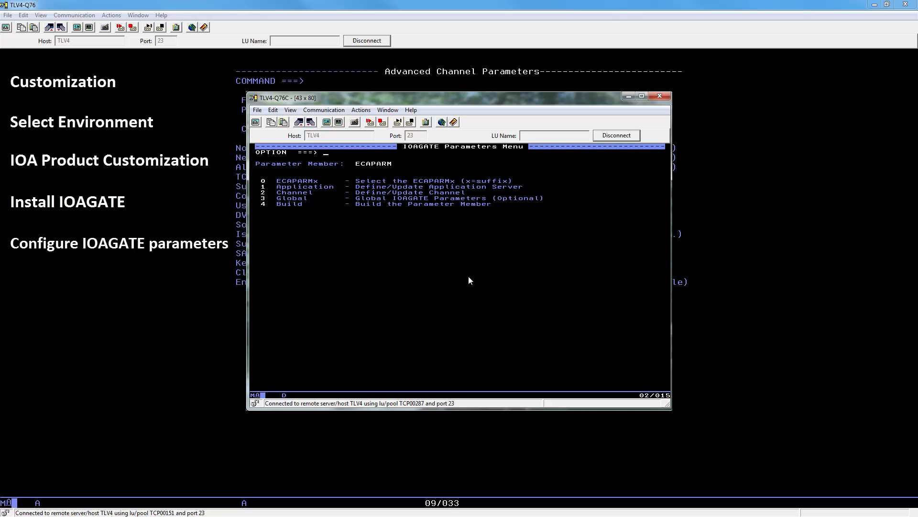
# Select ECAPARMD as parameter member and open channel D1's advanced parameters
pyautogui.write('0')
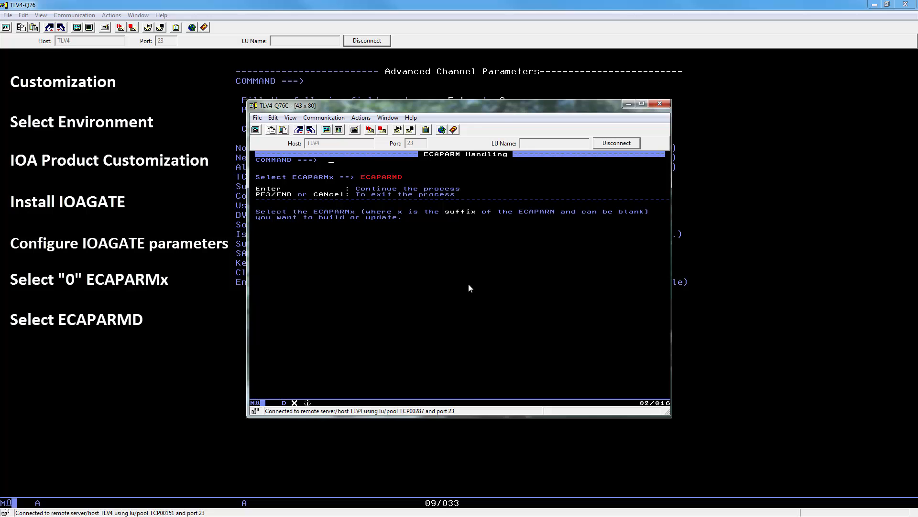
pyautogui.press('Enter')
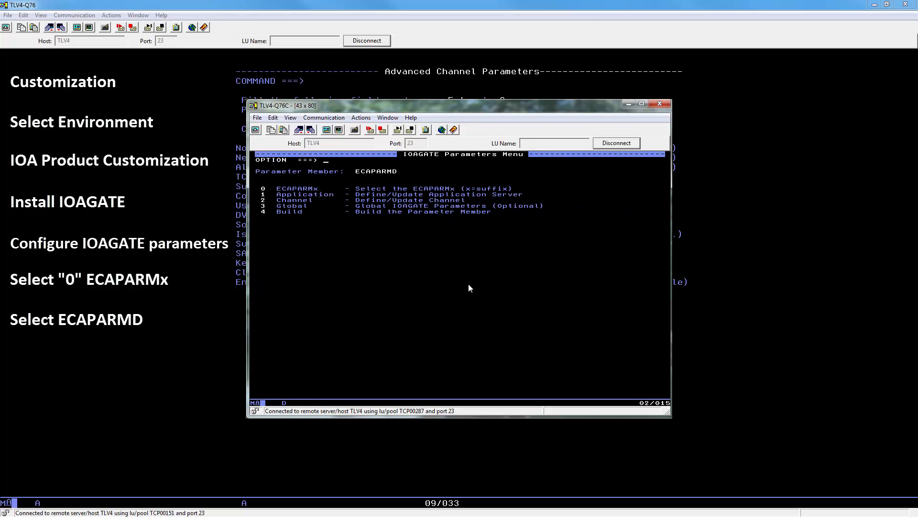
pyautogui.write('2')
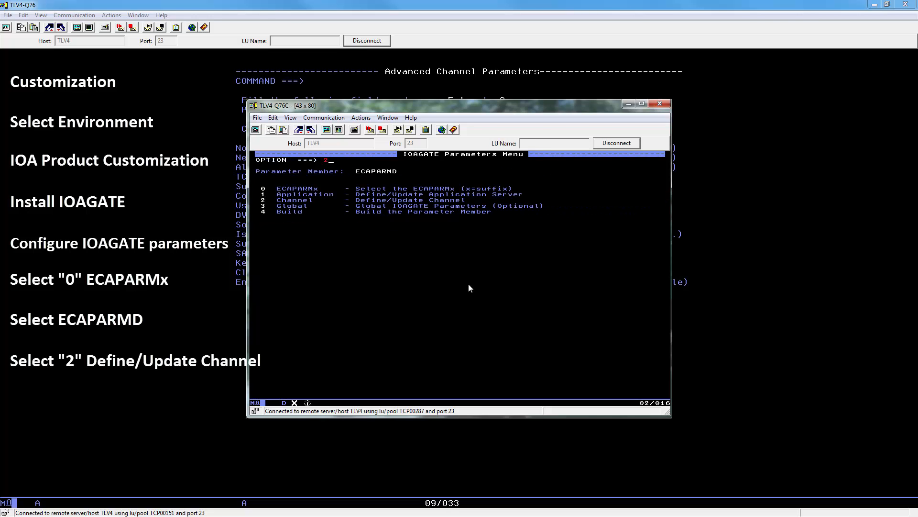
pyautogui.press('enter')
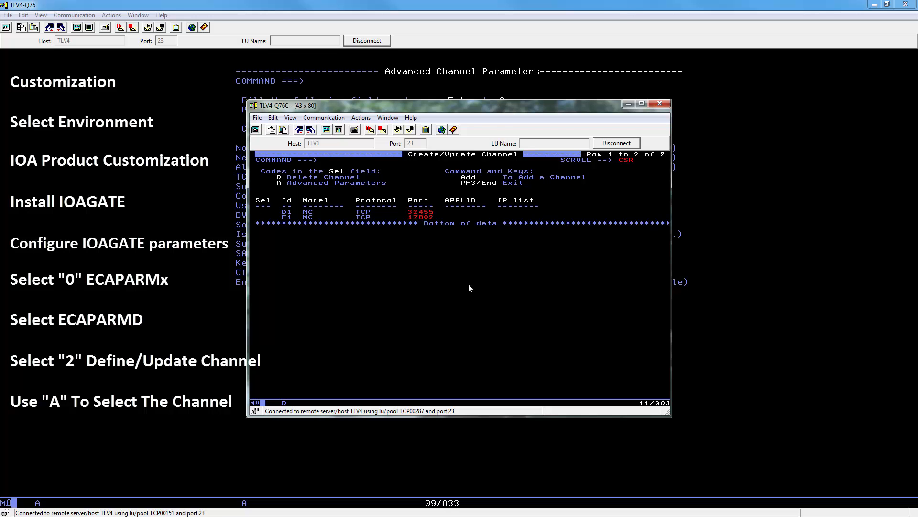
pyautogui.write('a')
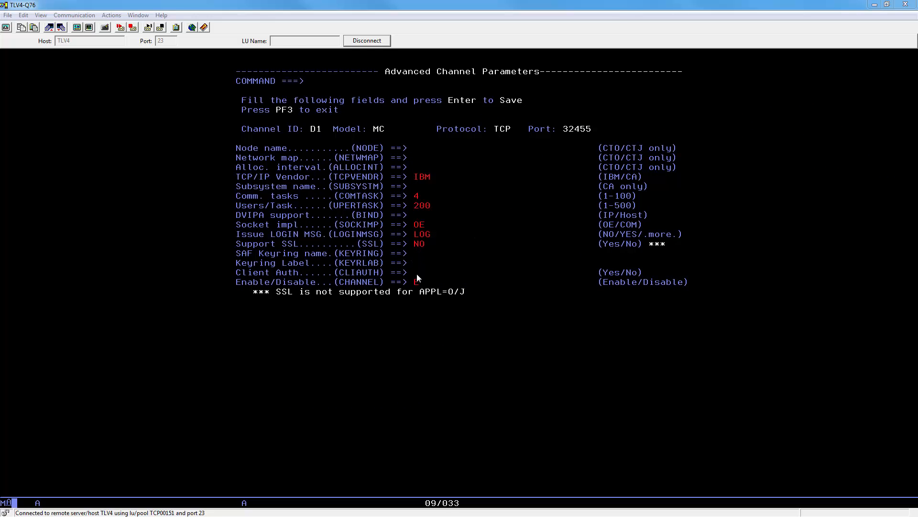
# Set channel D1's Enable/Disable field to E
pyautogui.write('E')
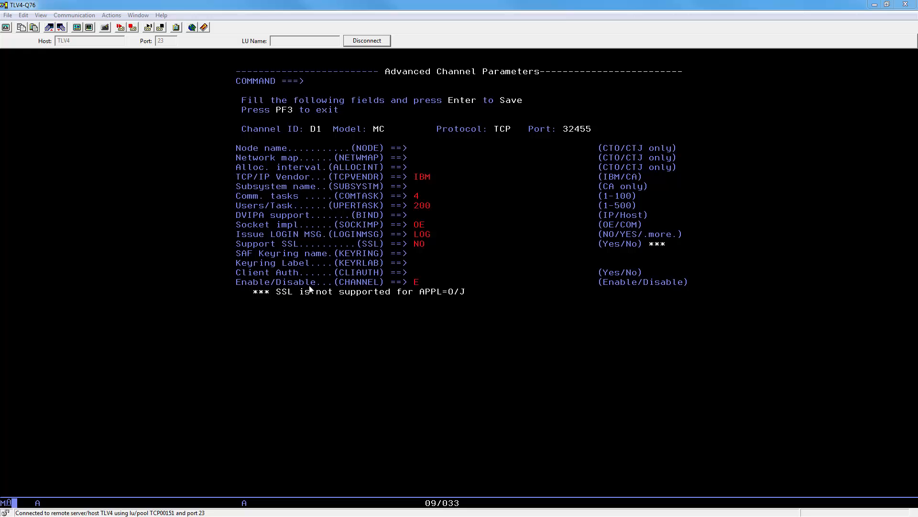
pyautogui.moveTo(305, 290)
pyautogui.write('YES')
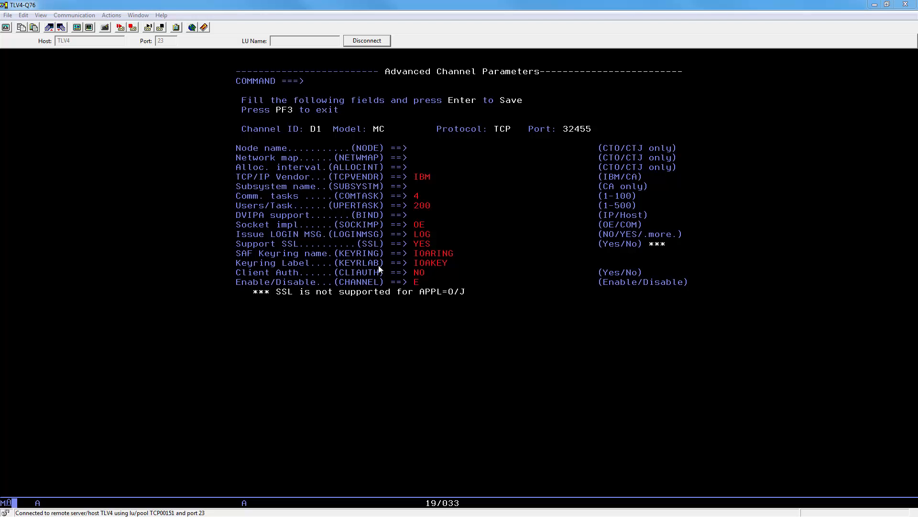
pyautogui.moveTo(402, 262)
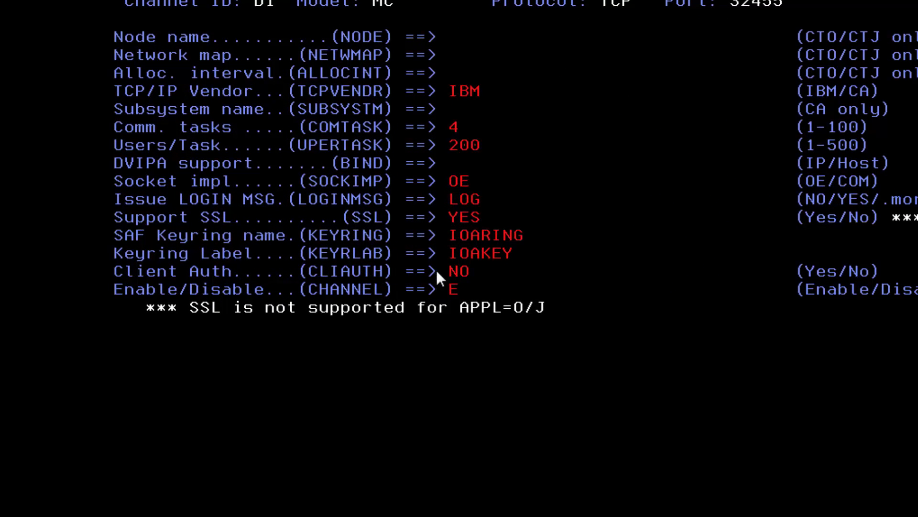
pyautogui.moveTo(446, 276)
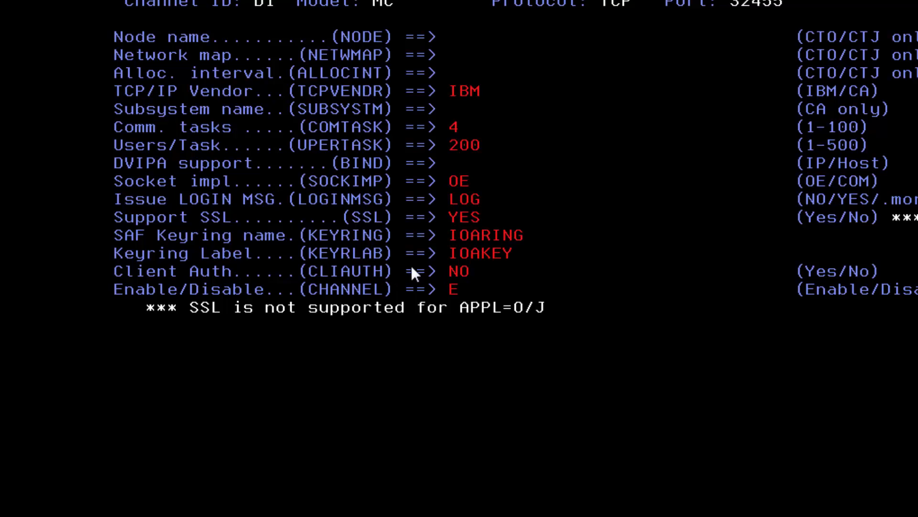
pyautogui.moveTo(460, 279)
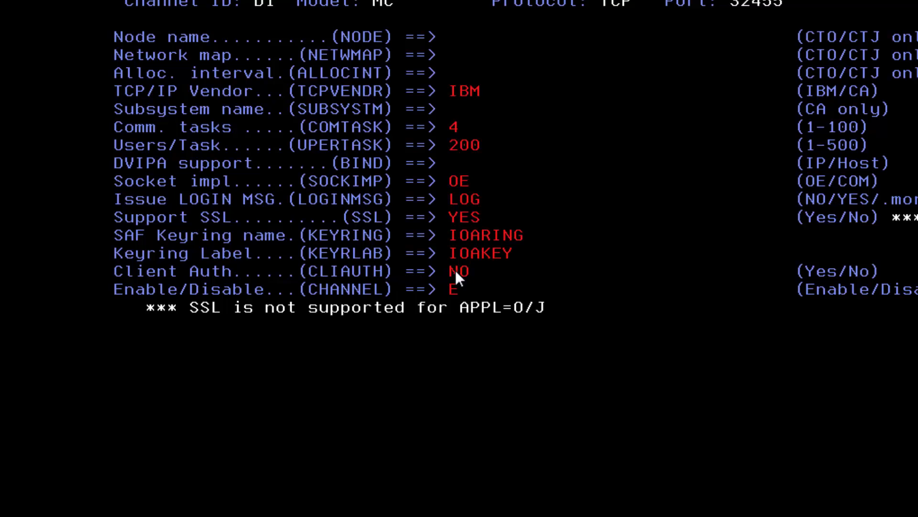
pyautogui.moveTo(449, 276)
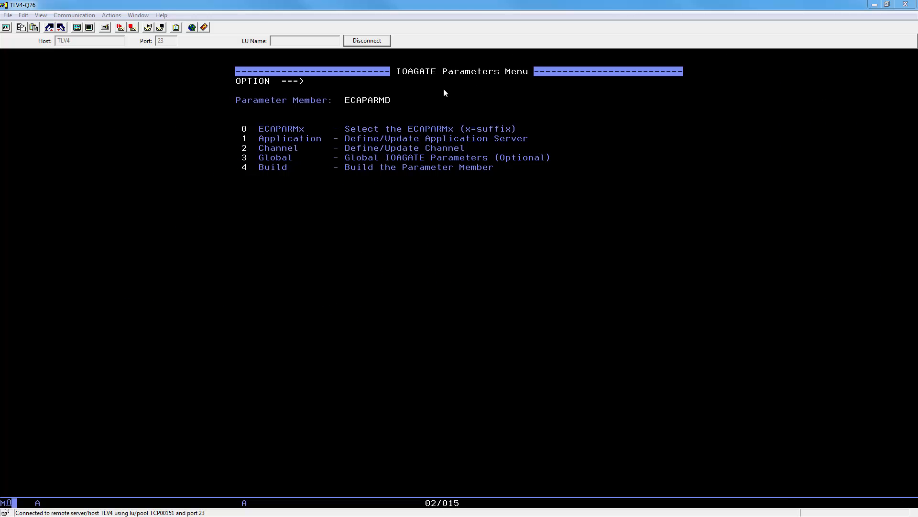
pyautogui.moveTo(263, 175)
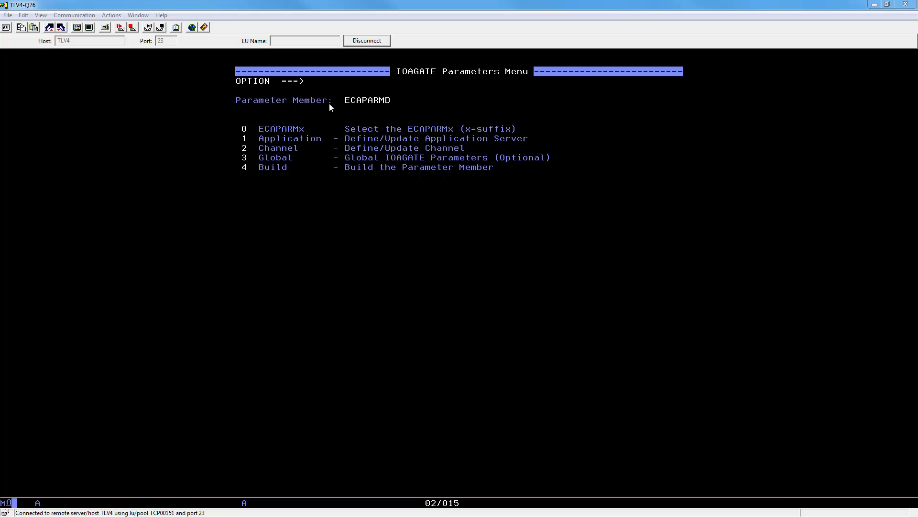
# Choose option 4 to build the ECAPARMD member
pyautogui.write('4')
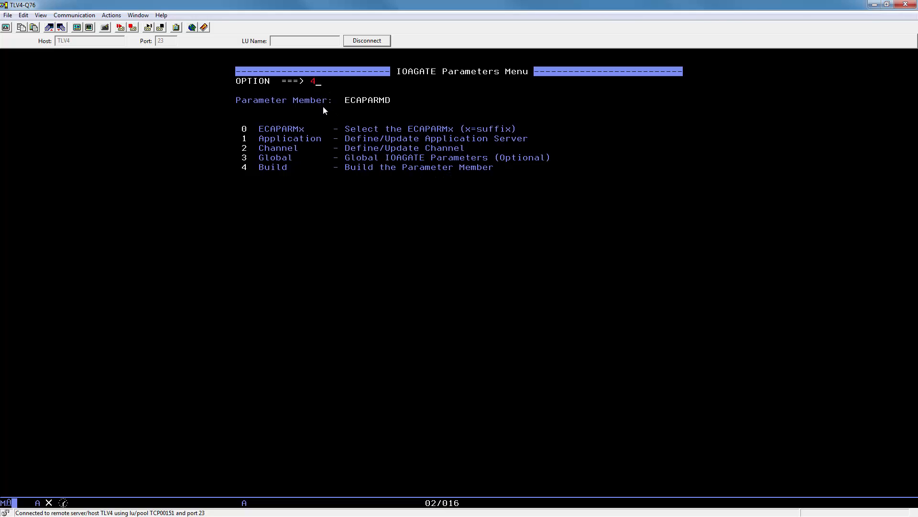
pyautogui.press('enter')
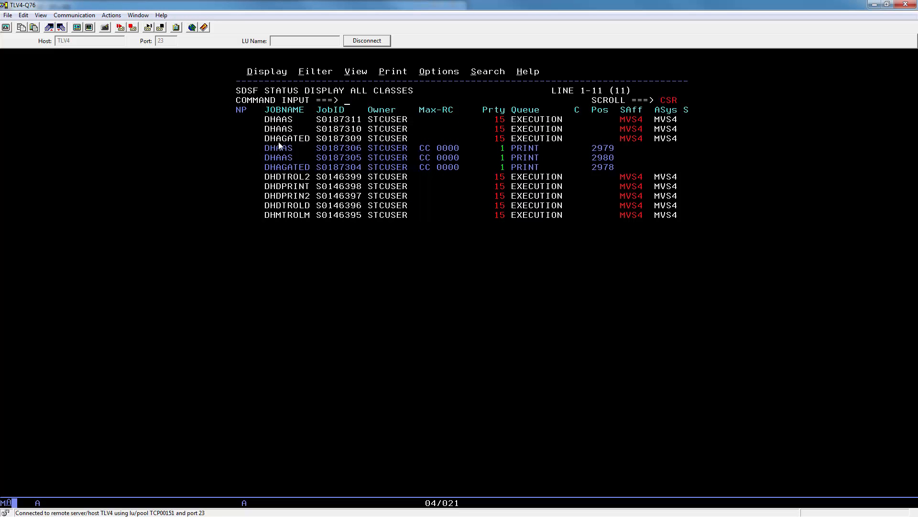
pyautogui.moveTo(276, 147)
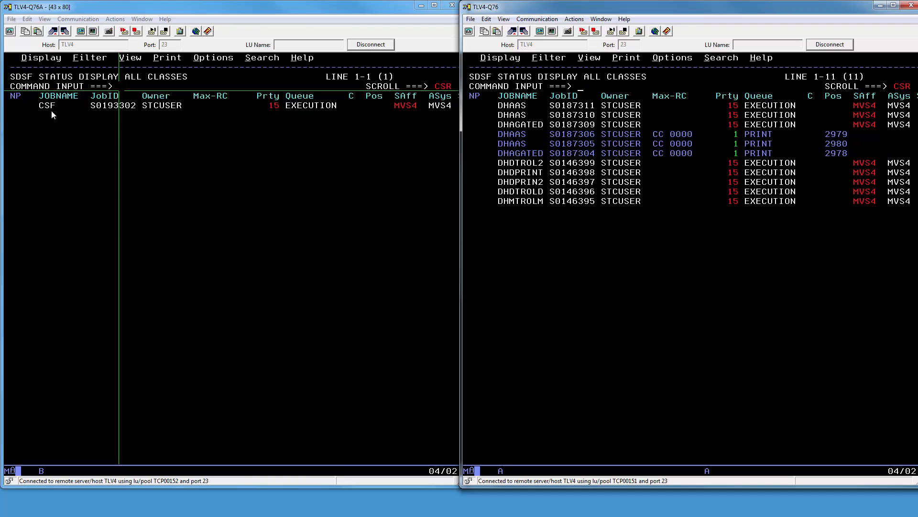
pyautogui.moveTo(86, 127)
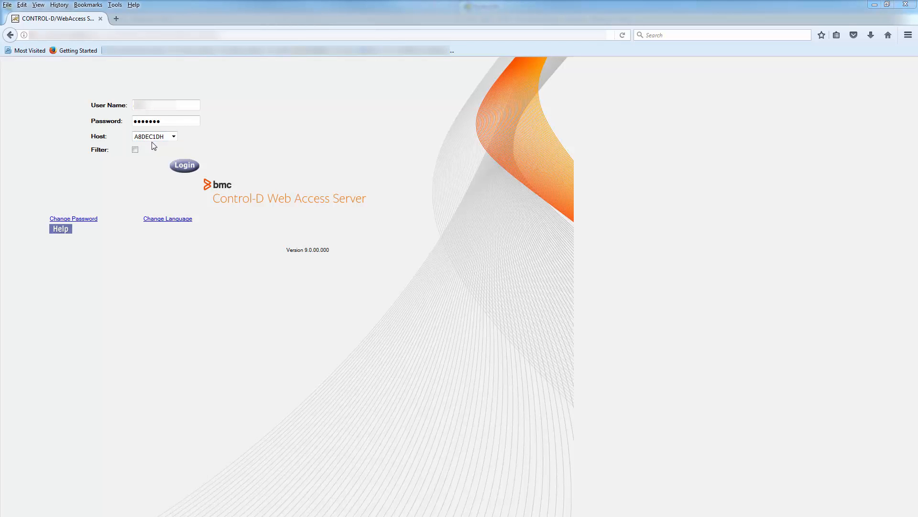
# Submit the login to host A8DEC1DH with the entered credentials, loading the web client
pyautogui.click(183, 165)
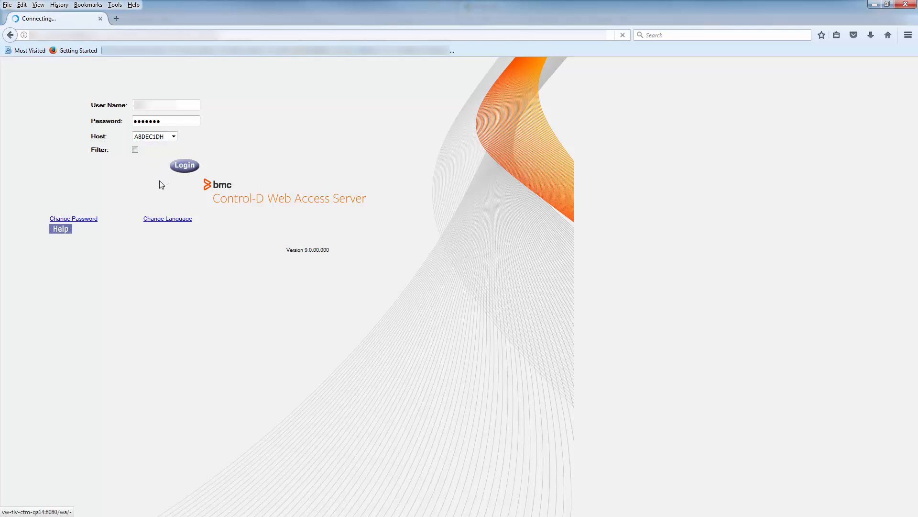
pyautogui.click(183, 164)
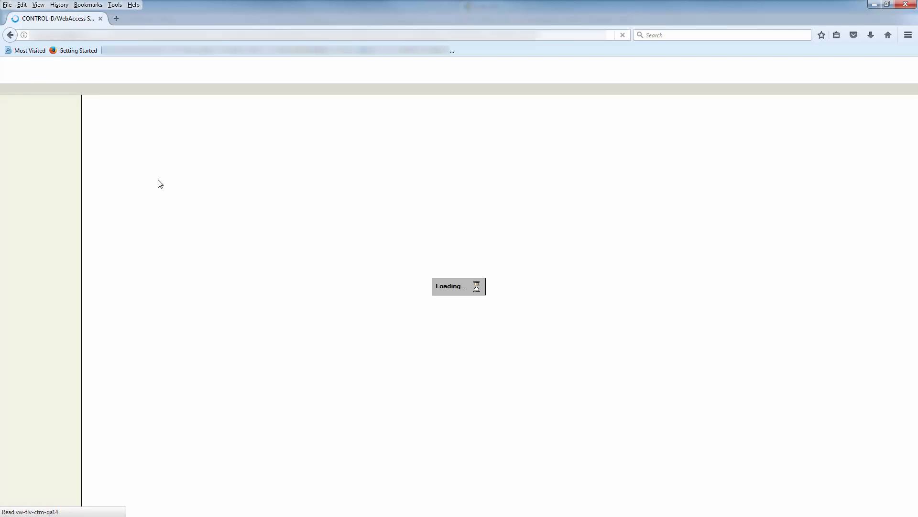